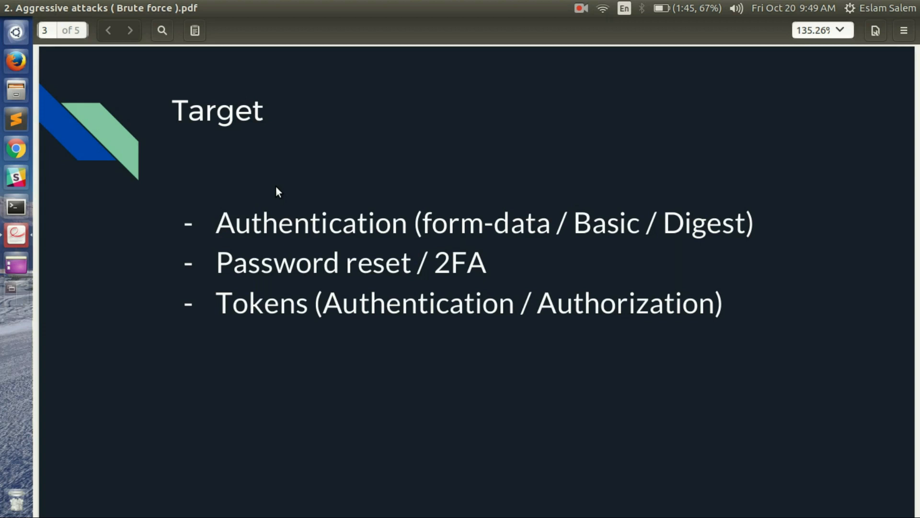
Leave the brute-force slides and open the Facebook account takeover .mkv video from the desktop
left_click(130, 29)
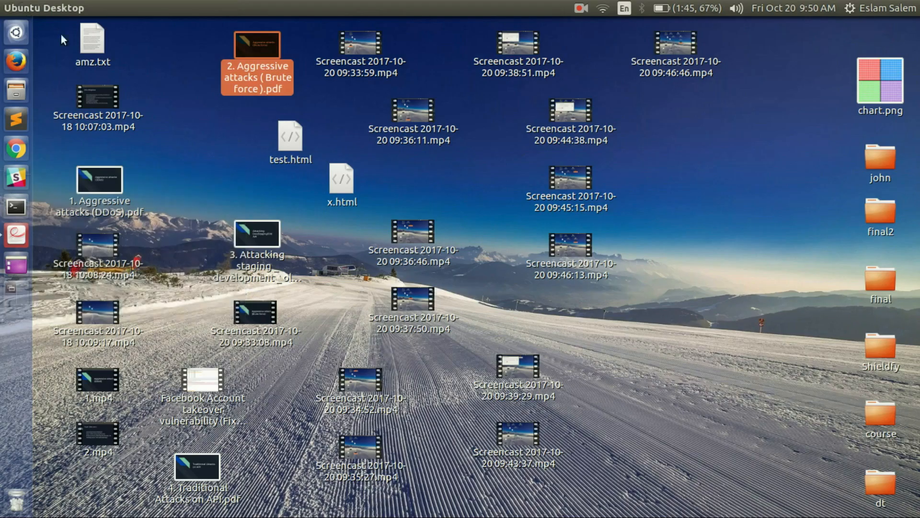
left_click(202, 381)
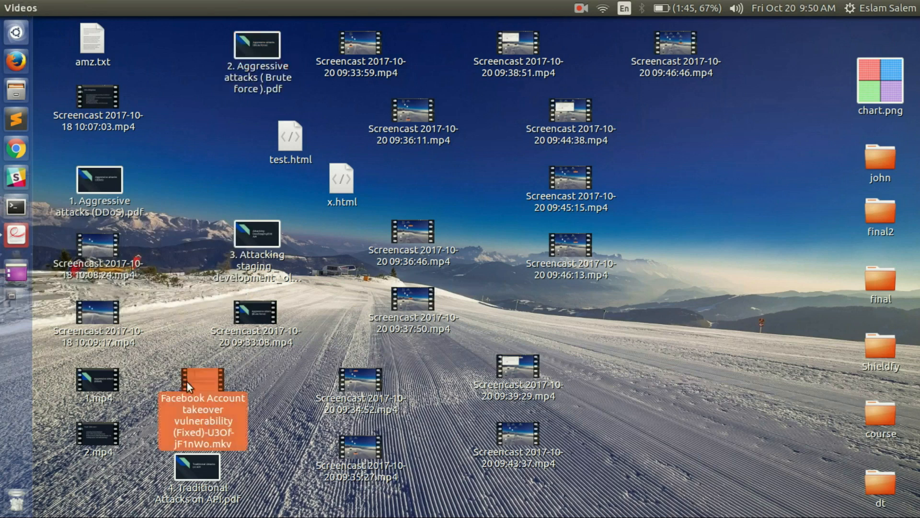
double_click(202, 382)
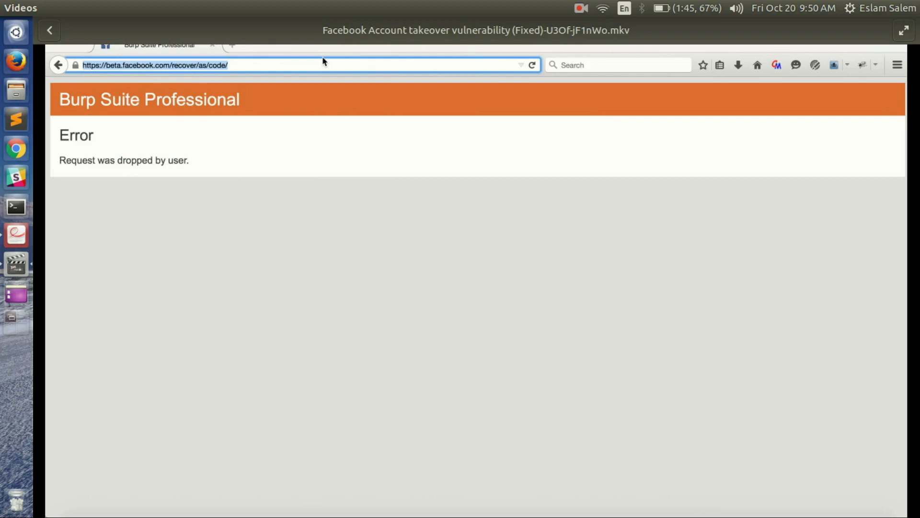
mouse_move(321, 75)
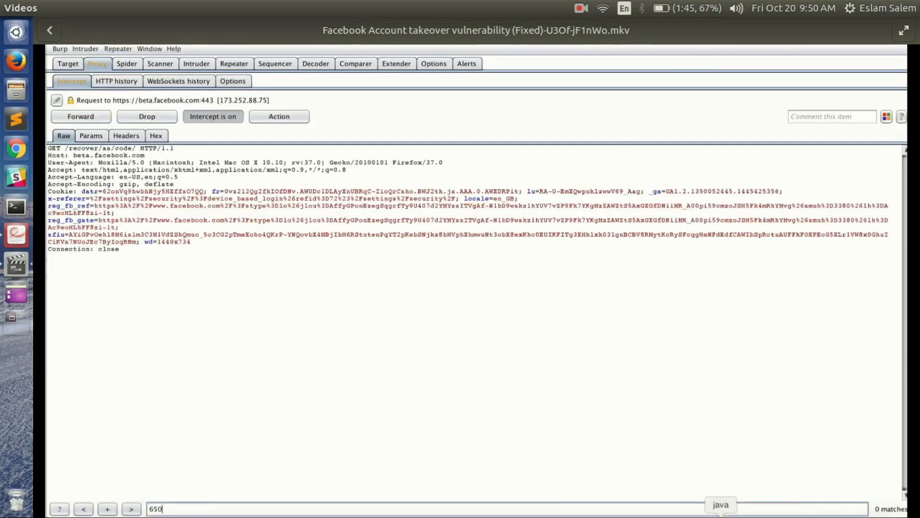
Play the demo to about 19 seconds, where reset code 154000 is submitted
left_click(146, 115)
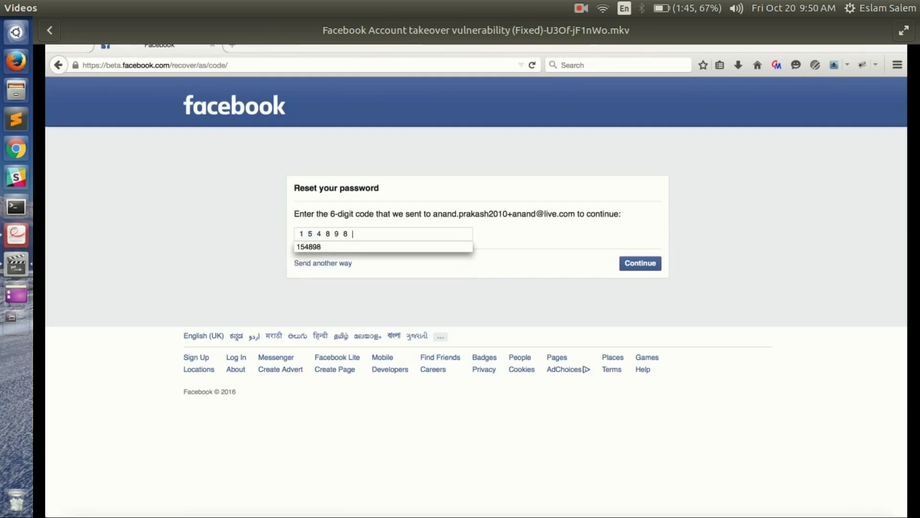
key("BackSpace")
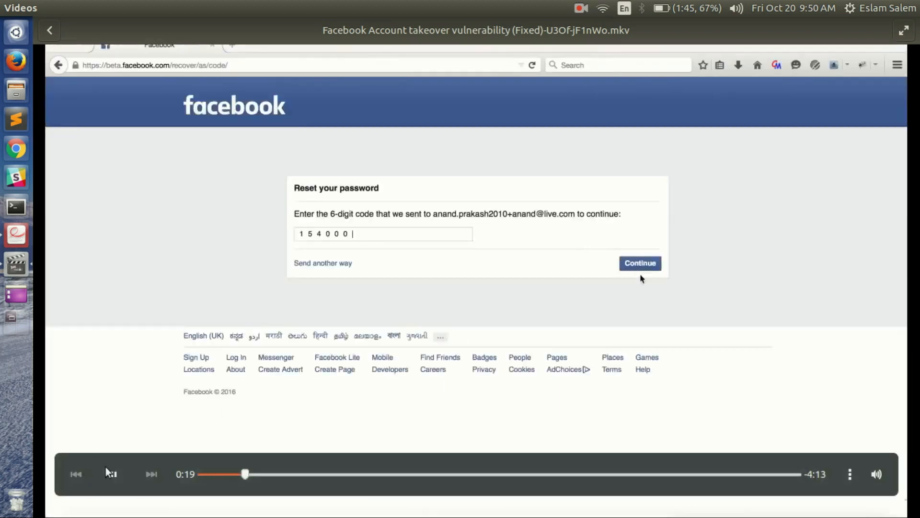
left_click(639, 263)
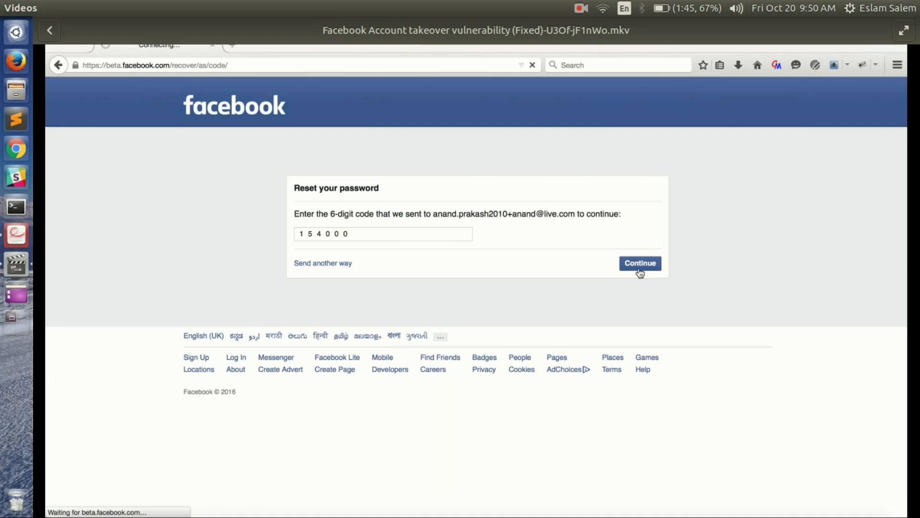
mouse_move(199, 358)
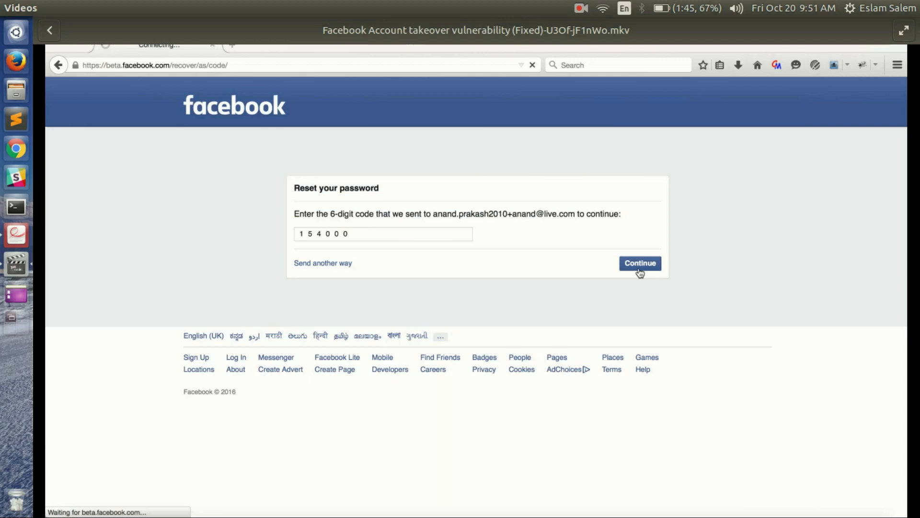
Play the demo to 1:05, through Burp Intruder's 154000–154898 payload setup and attack start
left_click(639, 263)
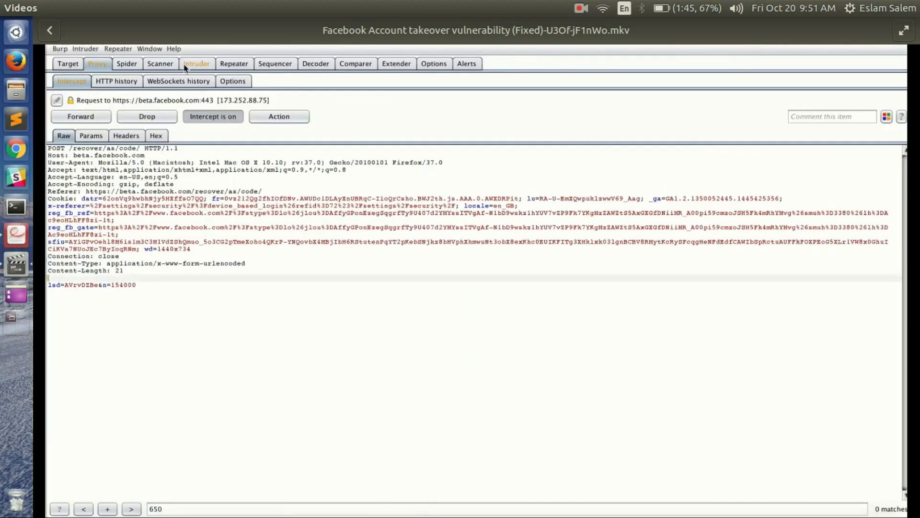
left_click(196, 63)
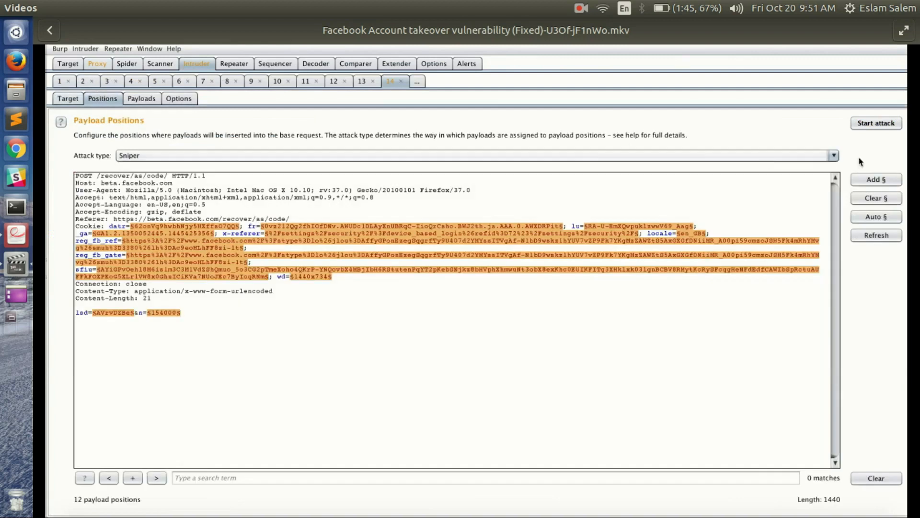
left_click(875, 198)
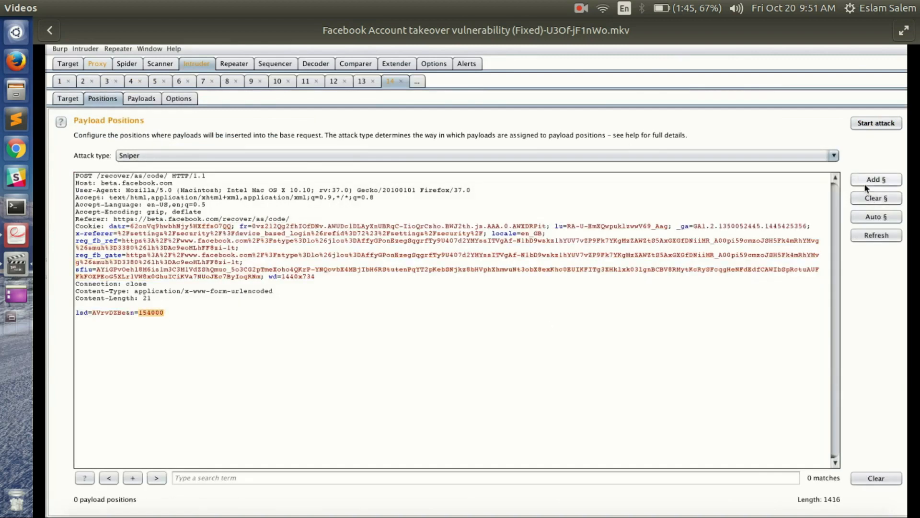
left_click(141, 98)
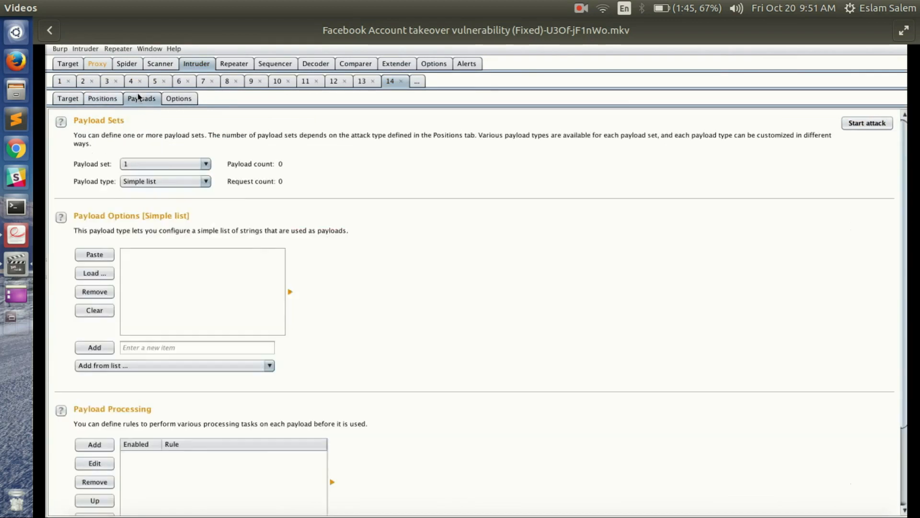
left_click(164, 181)
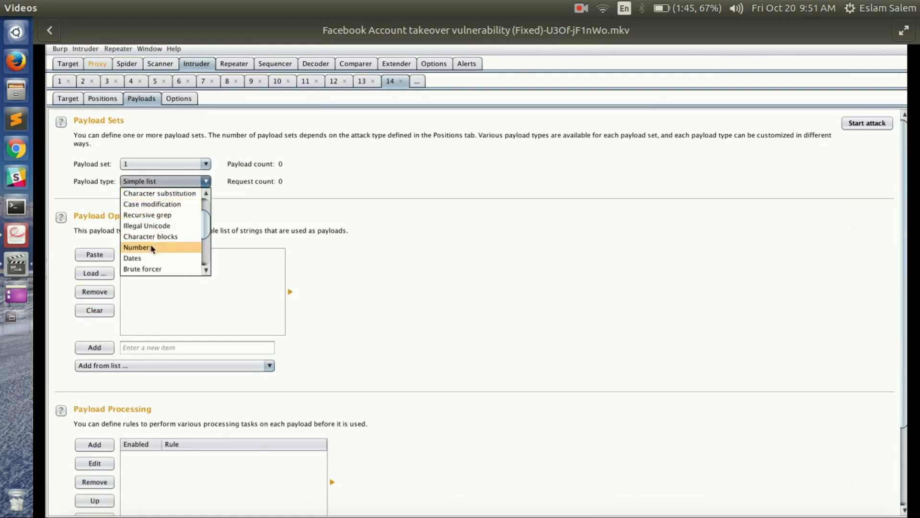
left_click(137, 246)
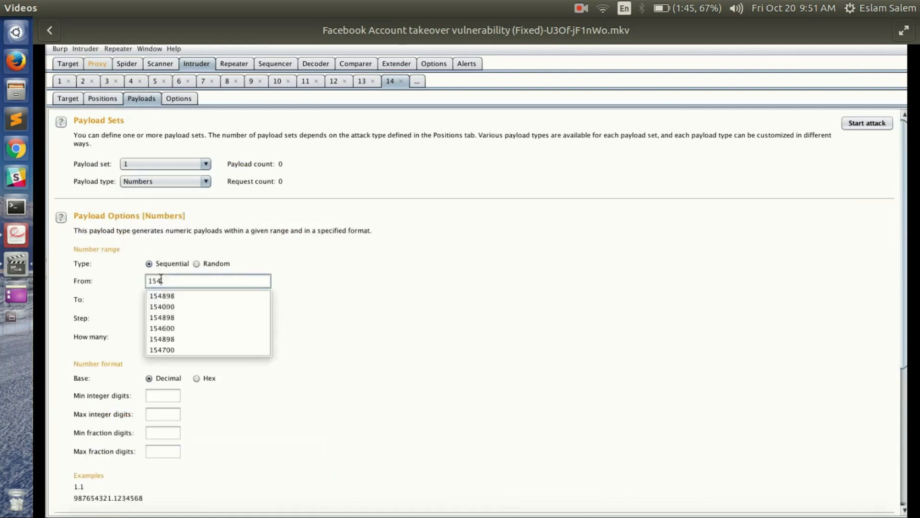
type("15489")
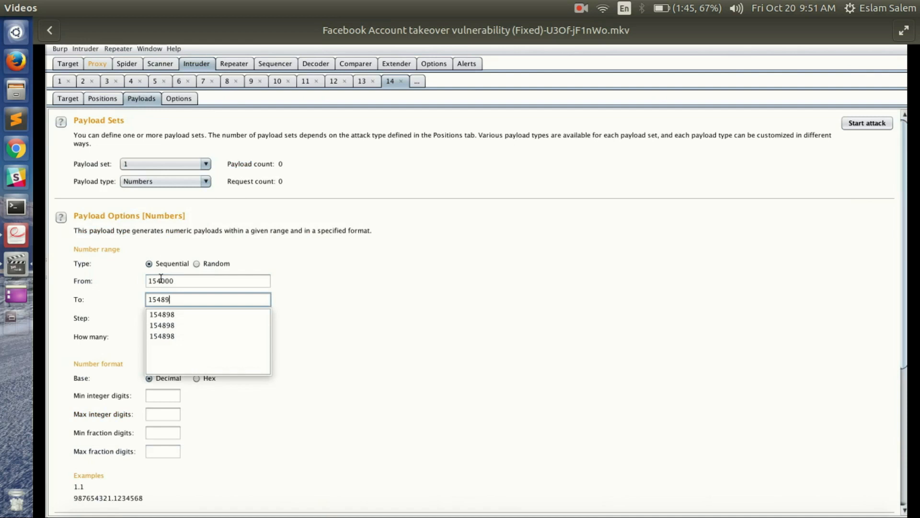
type("1")
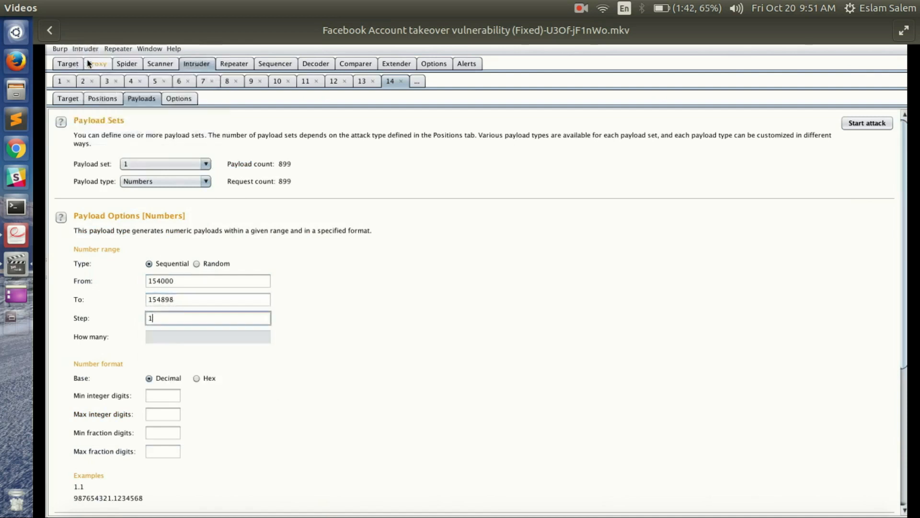
left_click(866, 122)
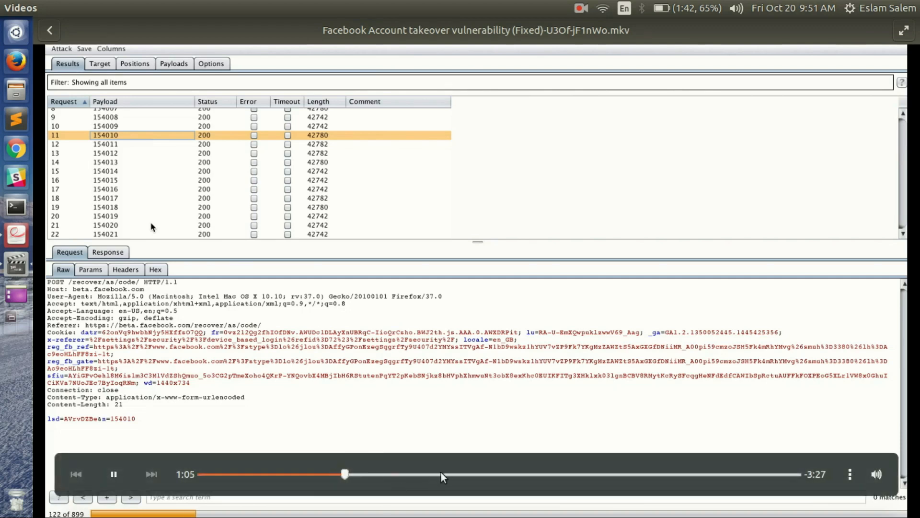
Drag the seek bar forward to 2:36, past the attack results table
left_click_drag(344, 473, 544, 473)
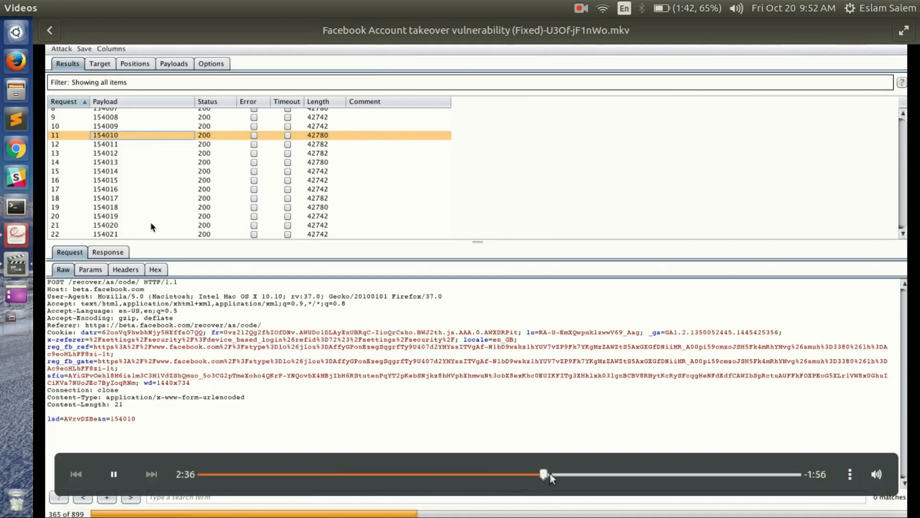
left_click_drag(544, 474, 631, 474)
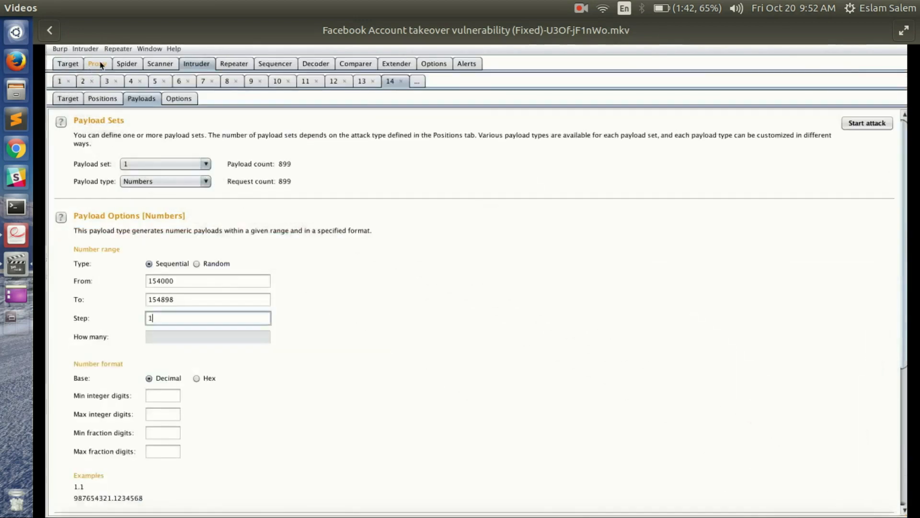
Watch the demo to the new-password page, then show the Mitigations slide (page 5 of 5)
left_click(97, 63)
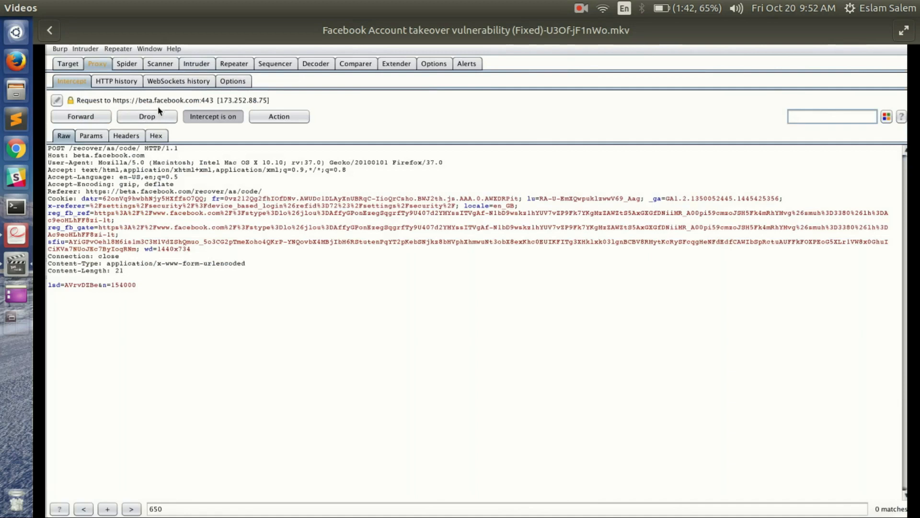
left_click(80, 115)
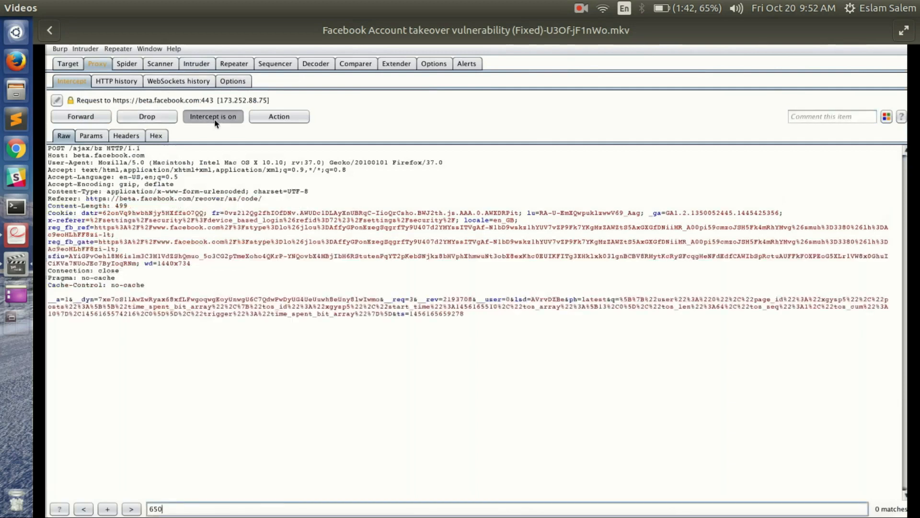
left_click(147, 116)
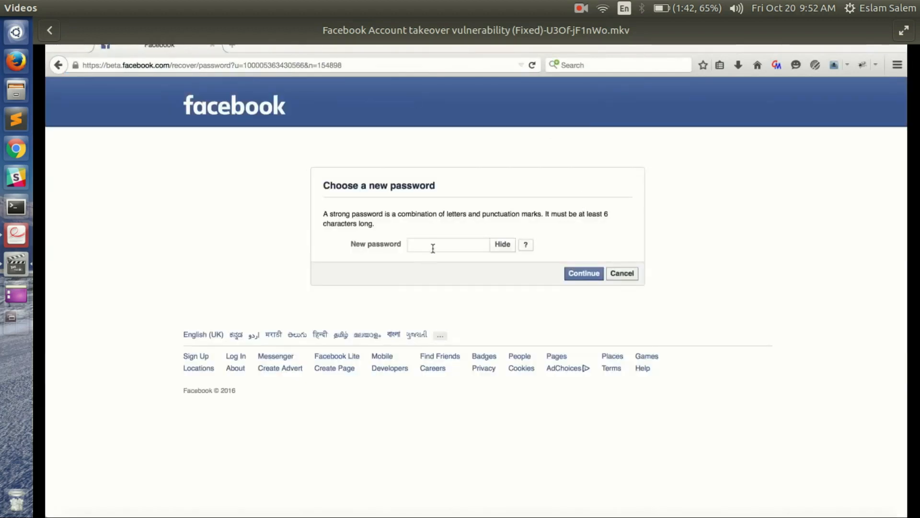
left_click(502, 244)
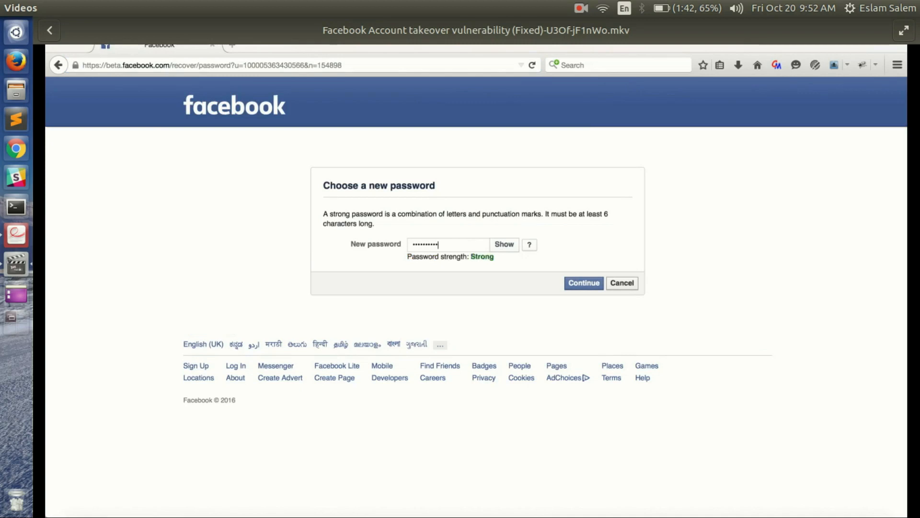
left_click(583, 283)
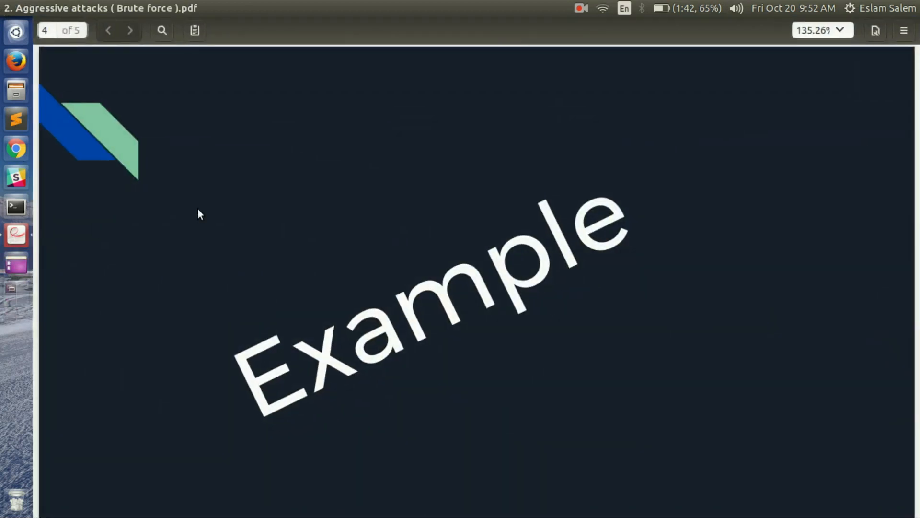
left_click(130, 30)
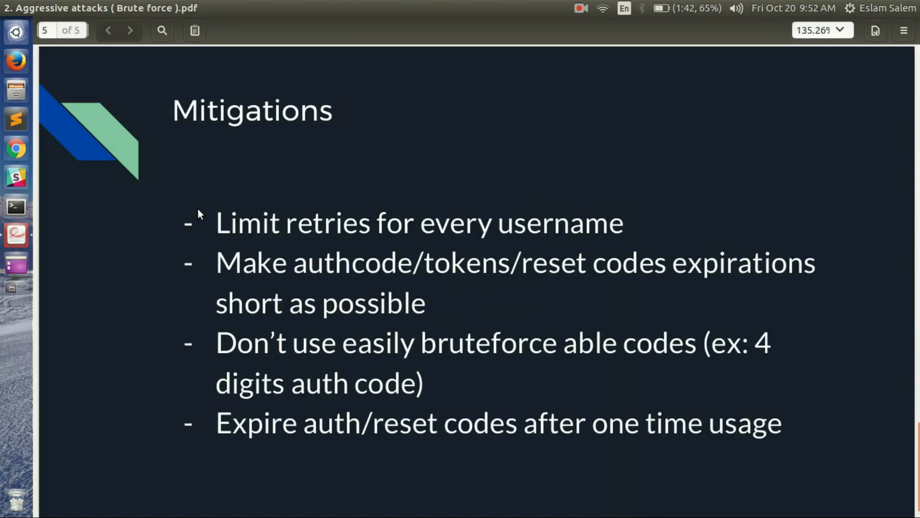